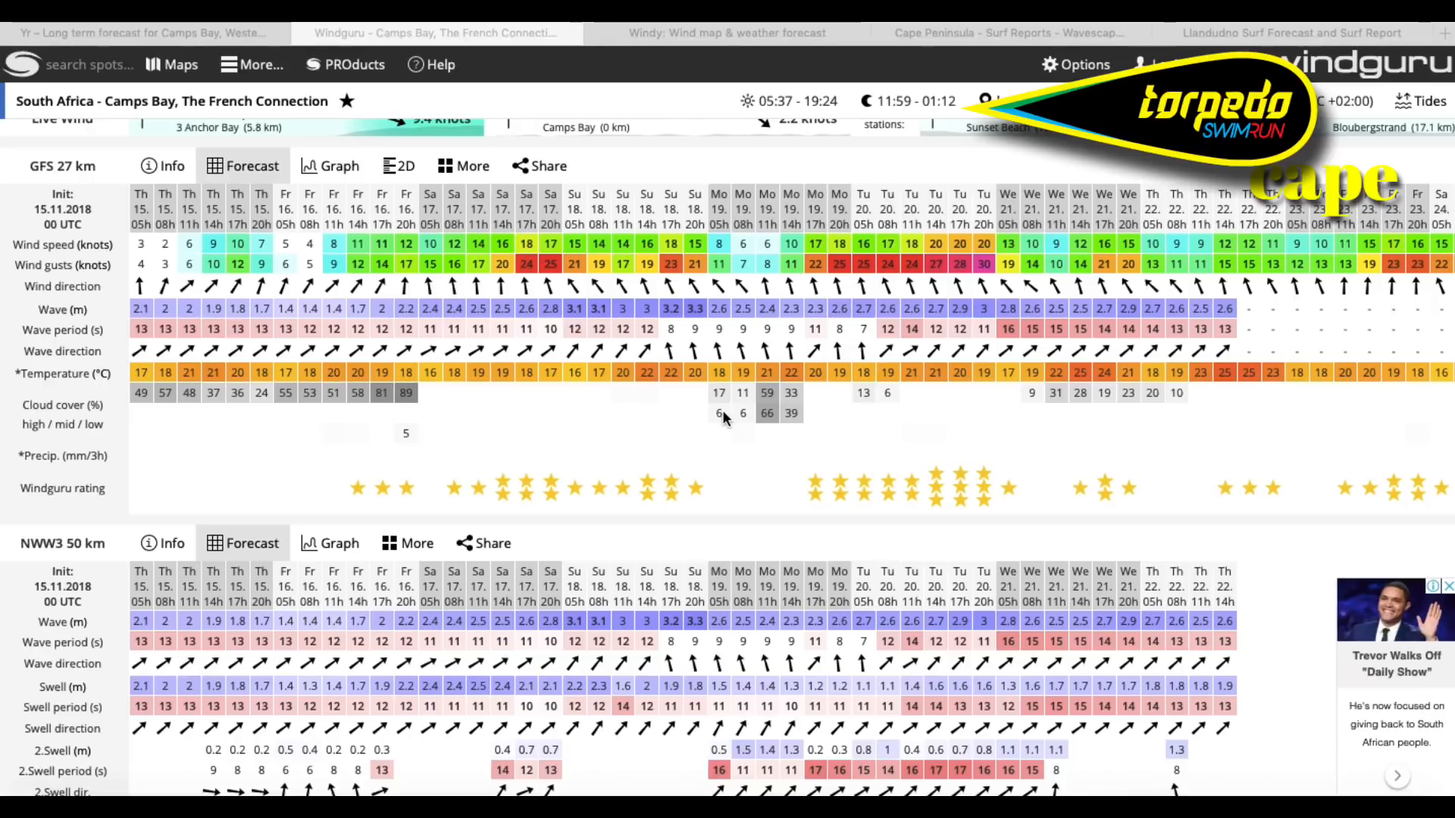
pyautogui.moveTo(888, 419)
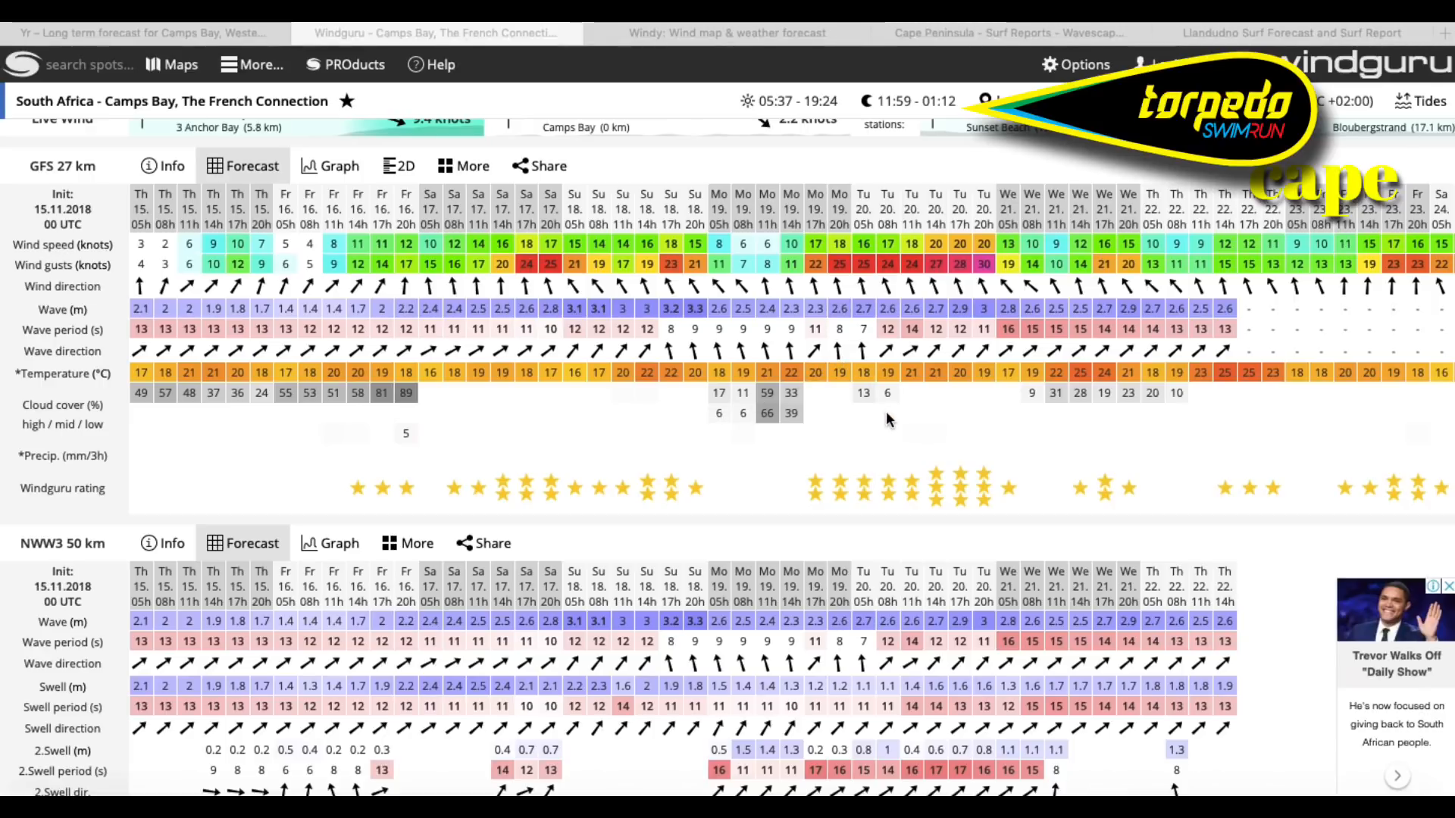
pyautogui.moveTo(657, 476)
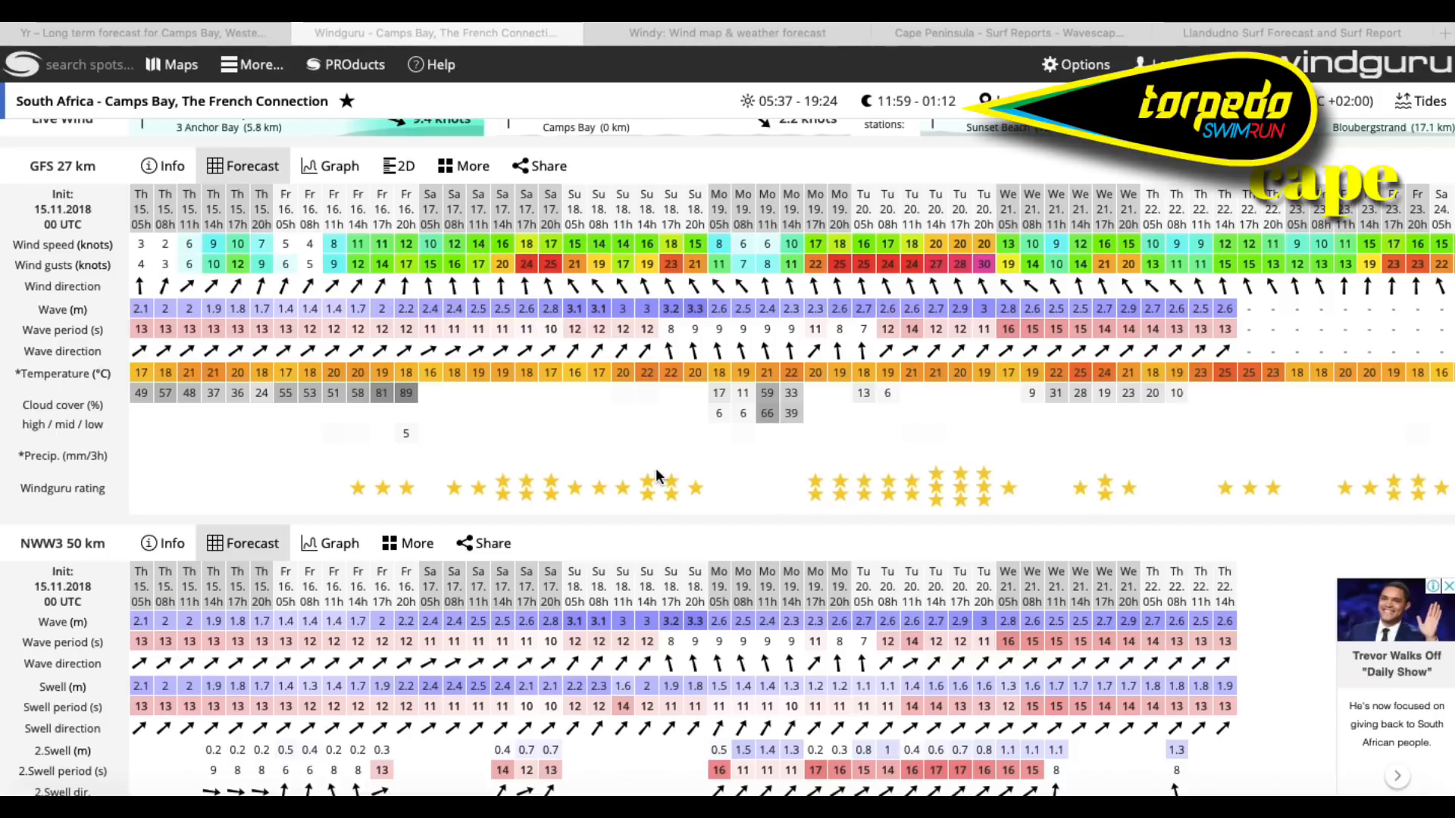
pyautogui.moveTo(678, 524)
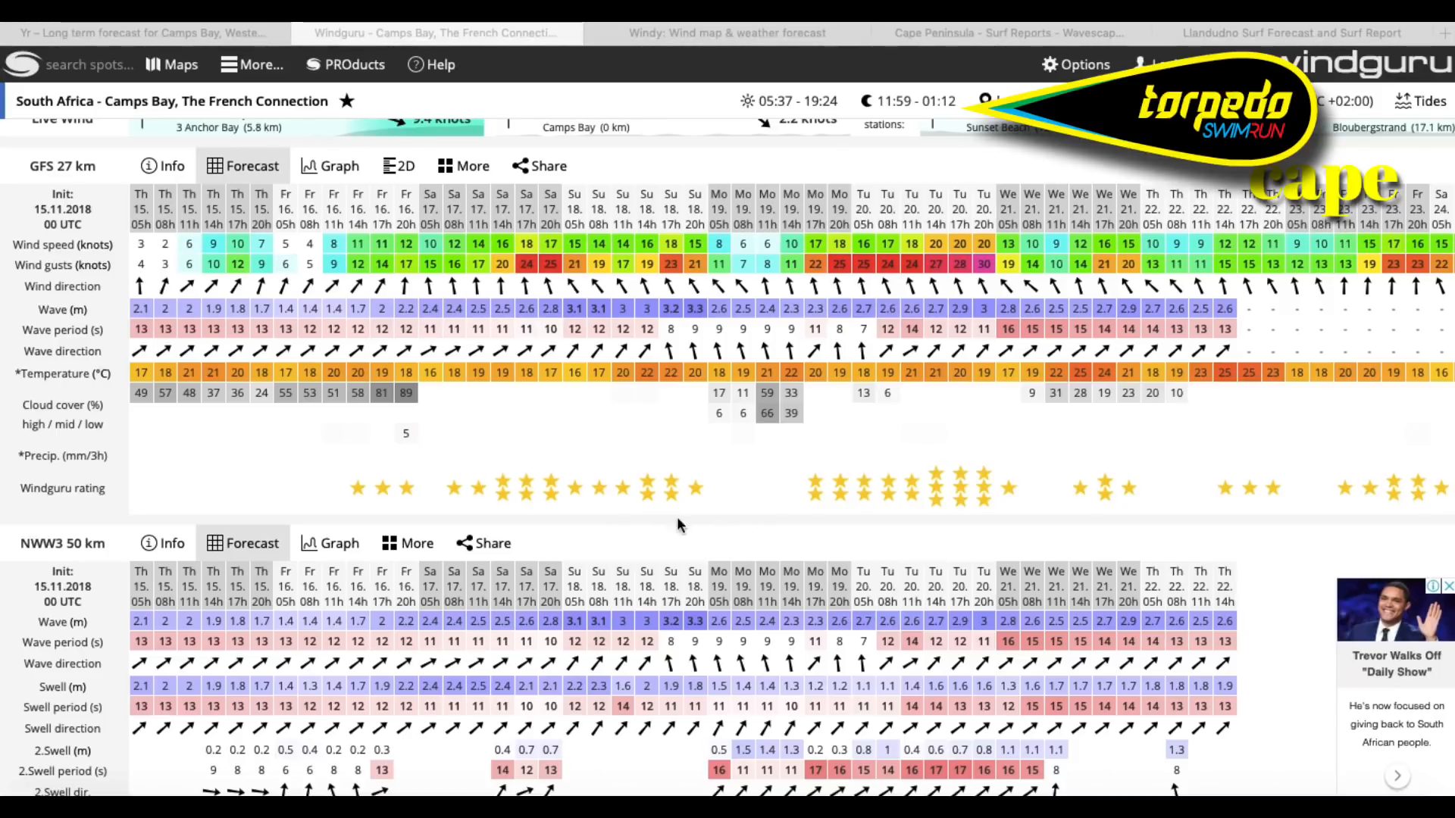
pyautogui.moveTo(557, 705)
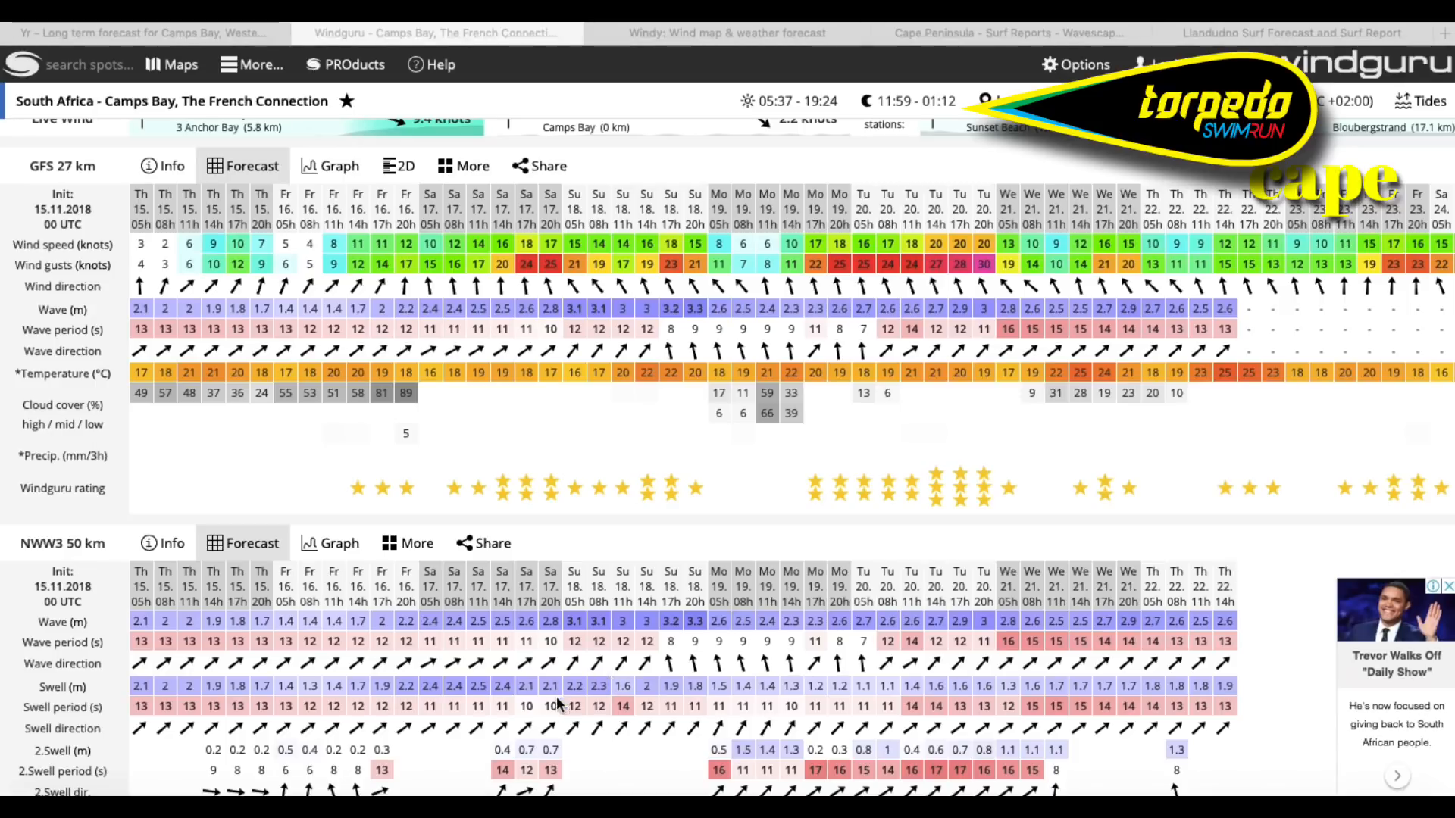
pyautogui.moveTo(675, 724)
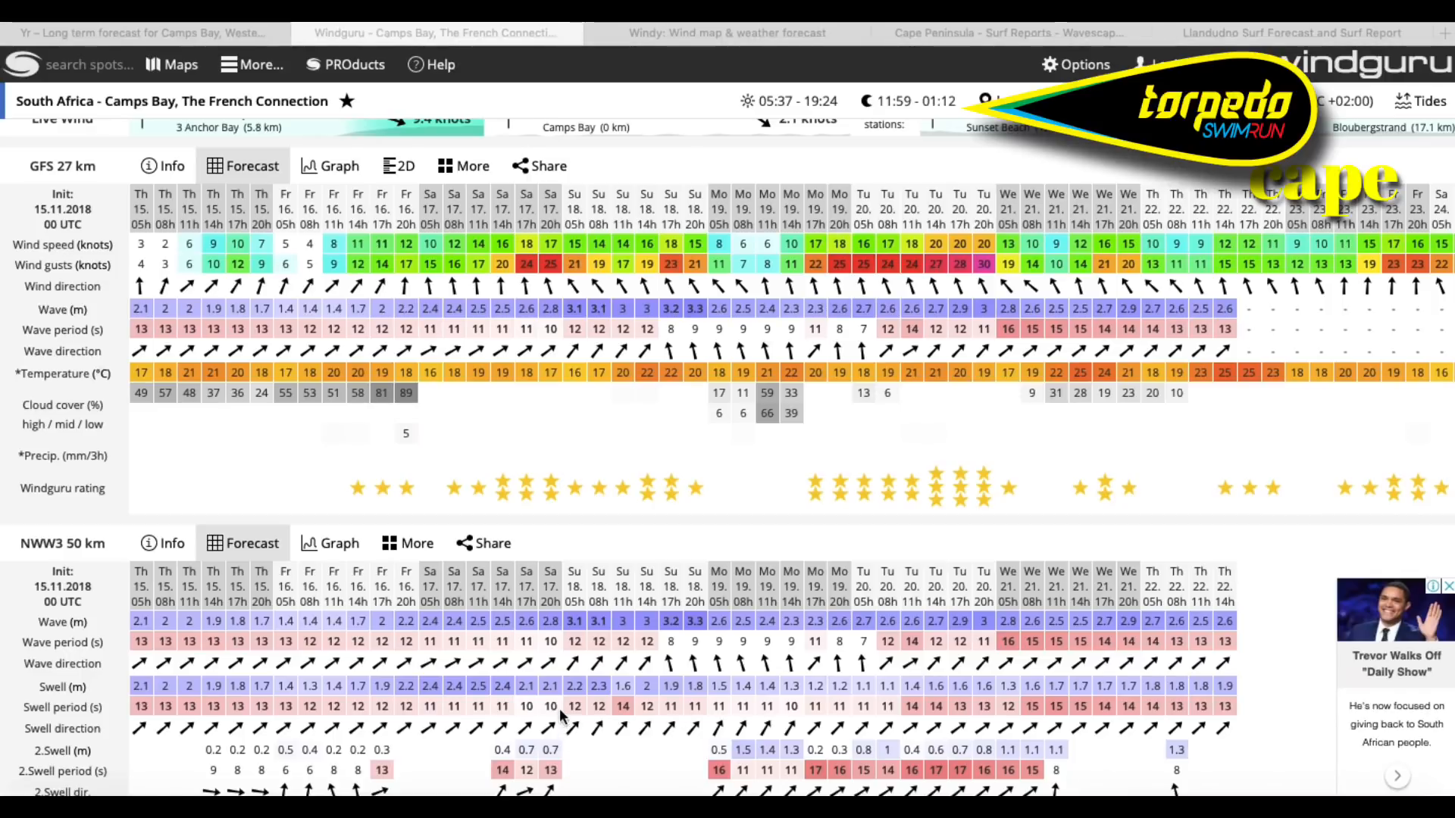
pyautogui.moveTo(622, 706)
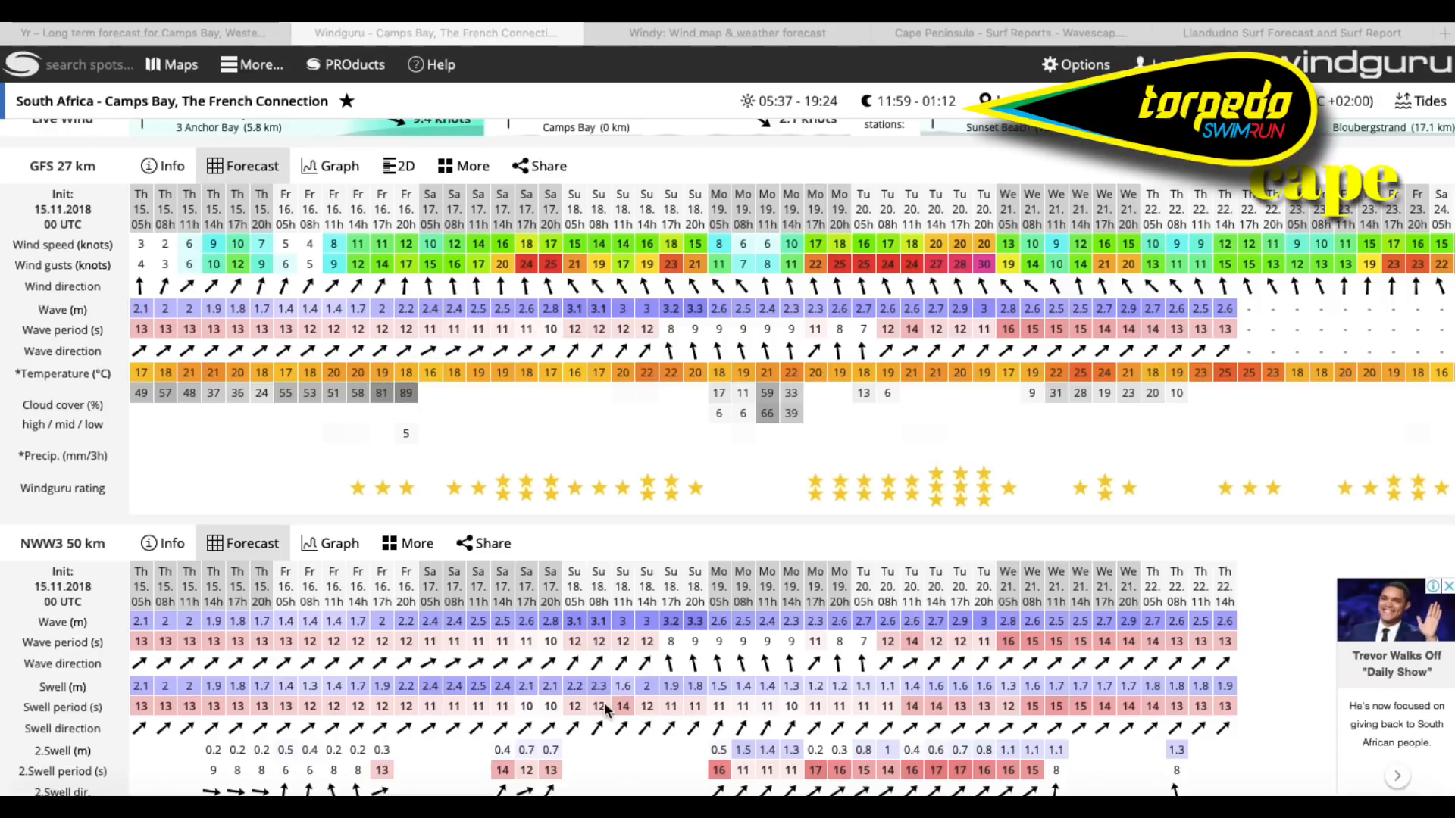
pyautogui.moveTo(600, 736)
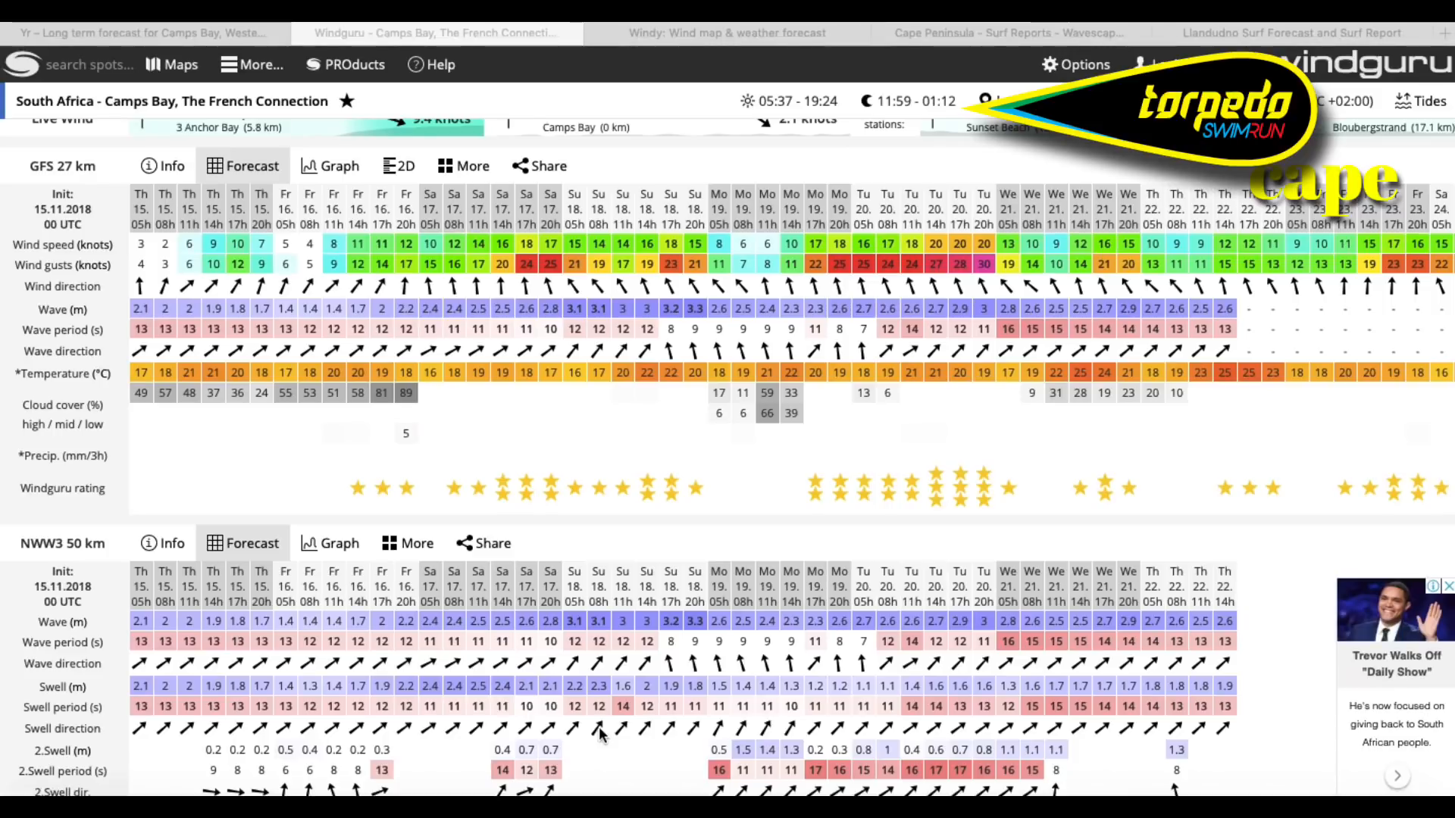
pyautogui.moveTo(696, 687)
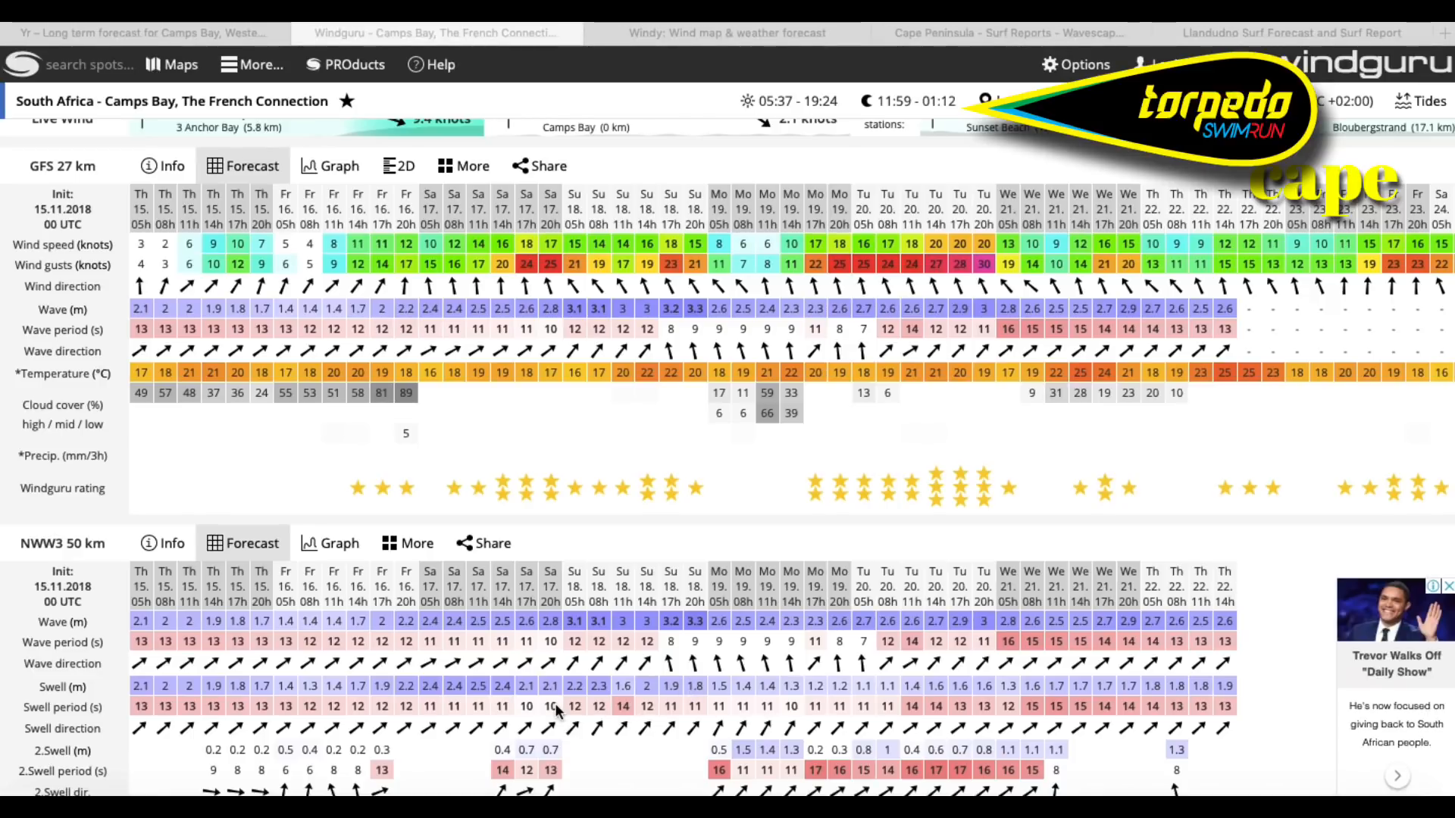
pyautogui.moveTo(619, 725)
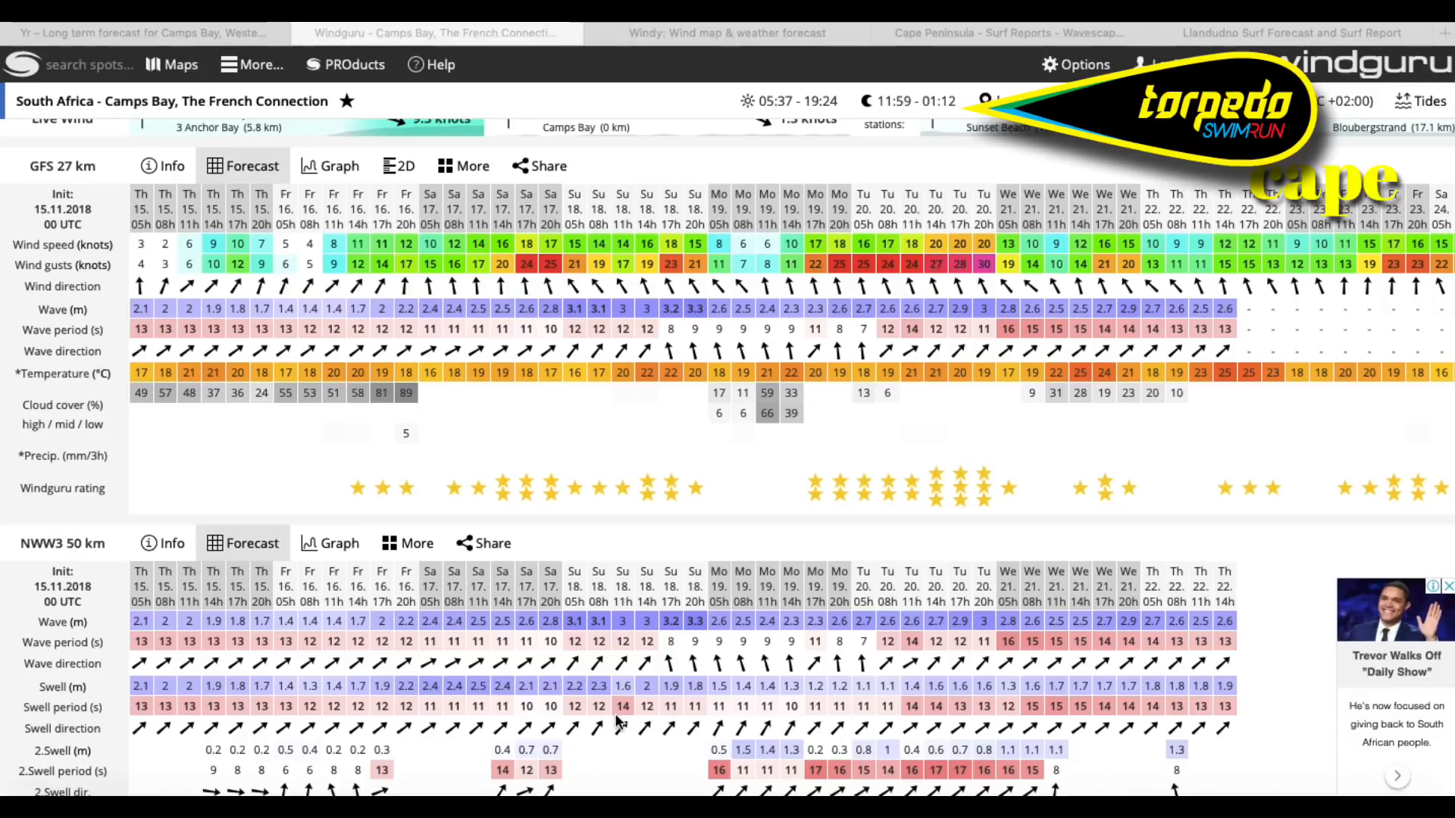
pyautogui.moveTo(622, 459)
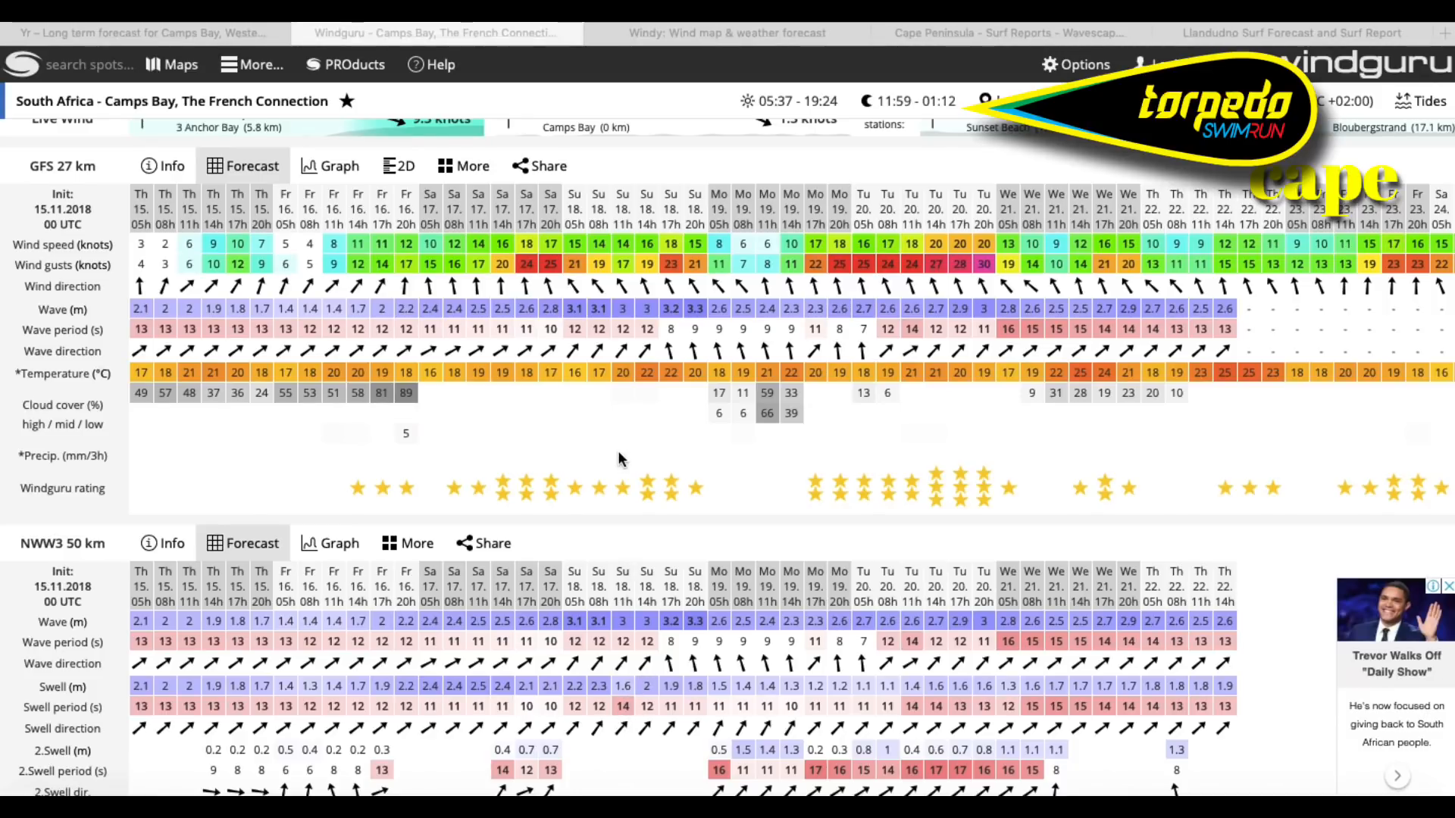
# - Show Windy's Cape Peninsula wind map, animate through Saturday 17, then stop on Sunday 18 at 8:00
pyautogui.click(541, 165)
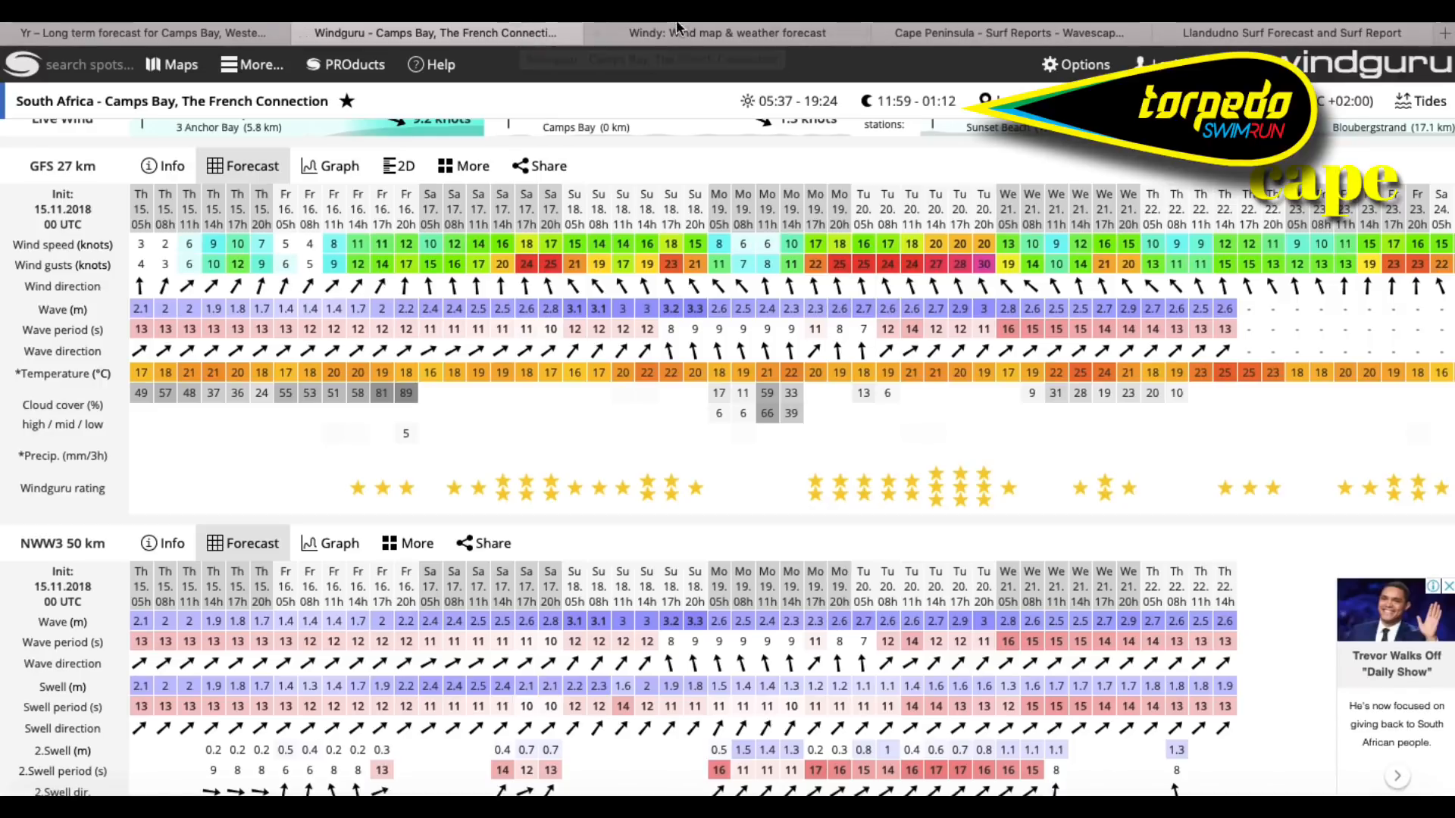
pyautogui.click(726, 33)
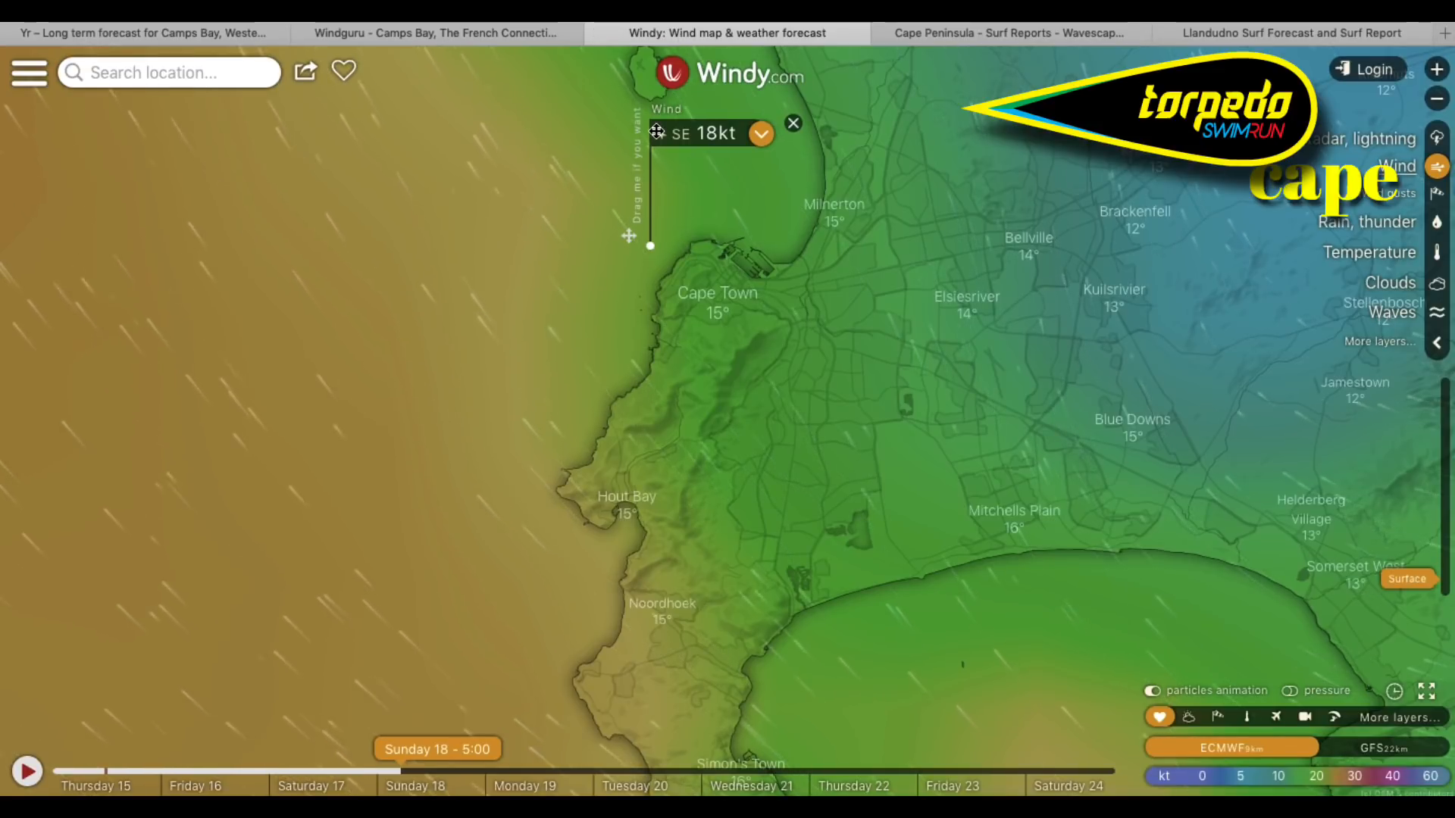
pyautogui.moveTo(633, 278)
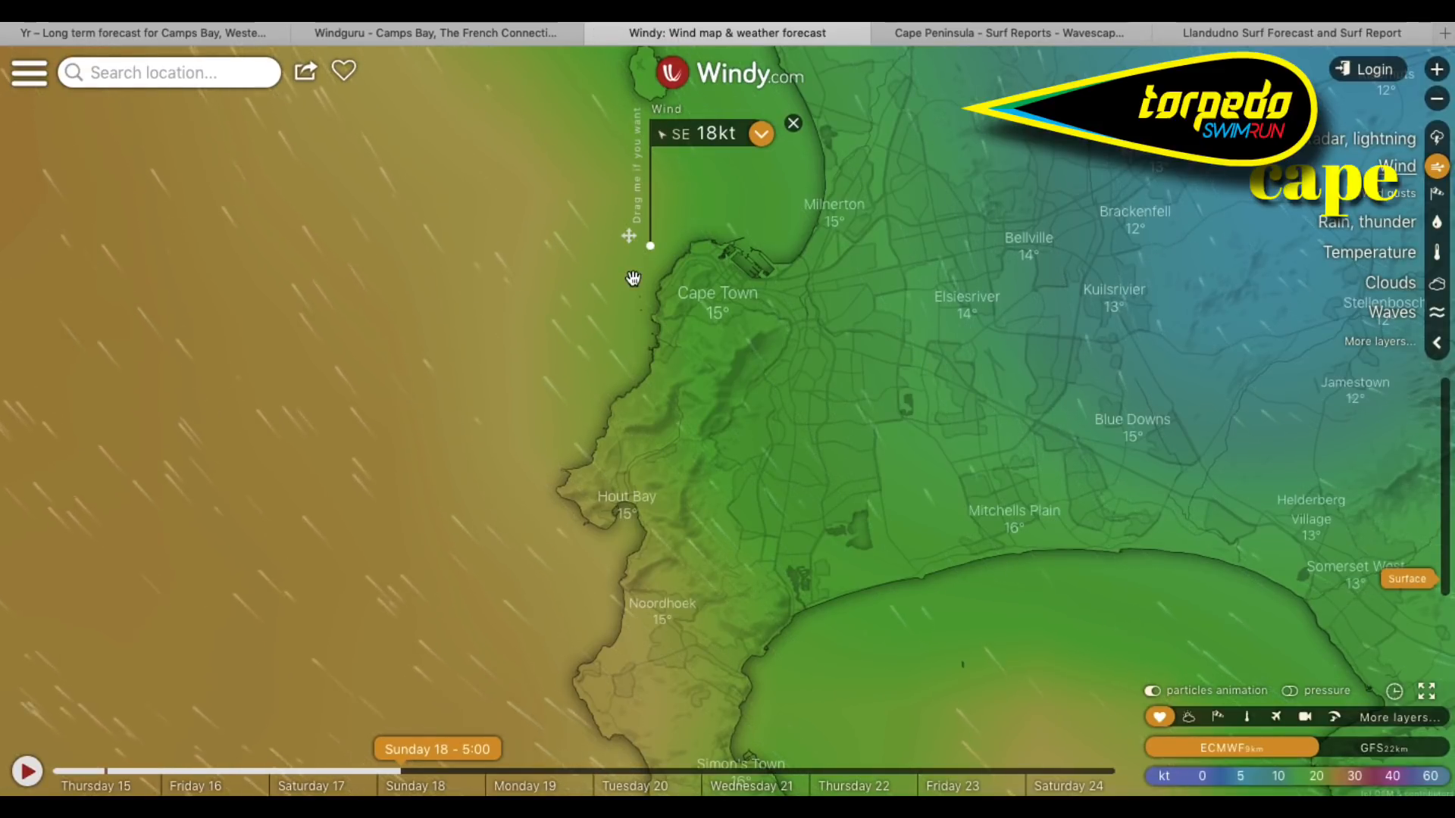
pyautogui.moveTo(552, 498)
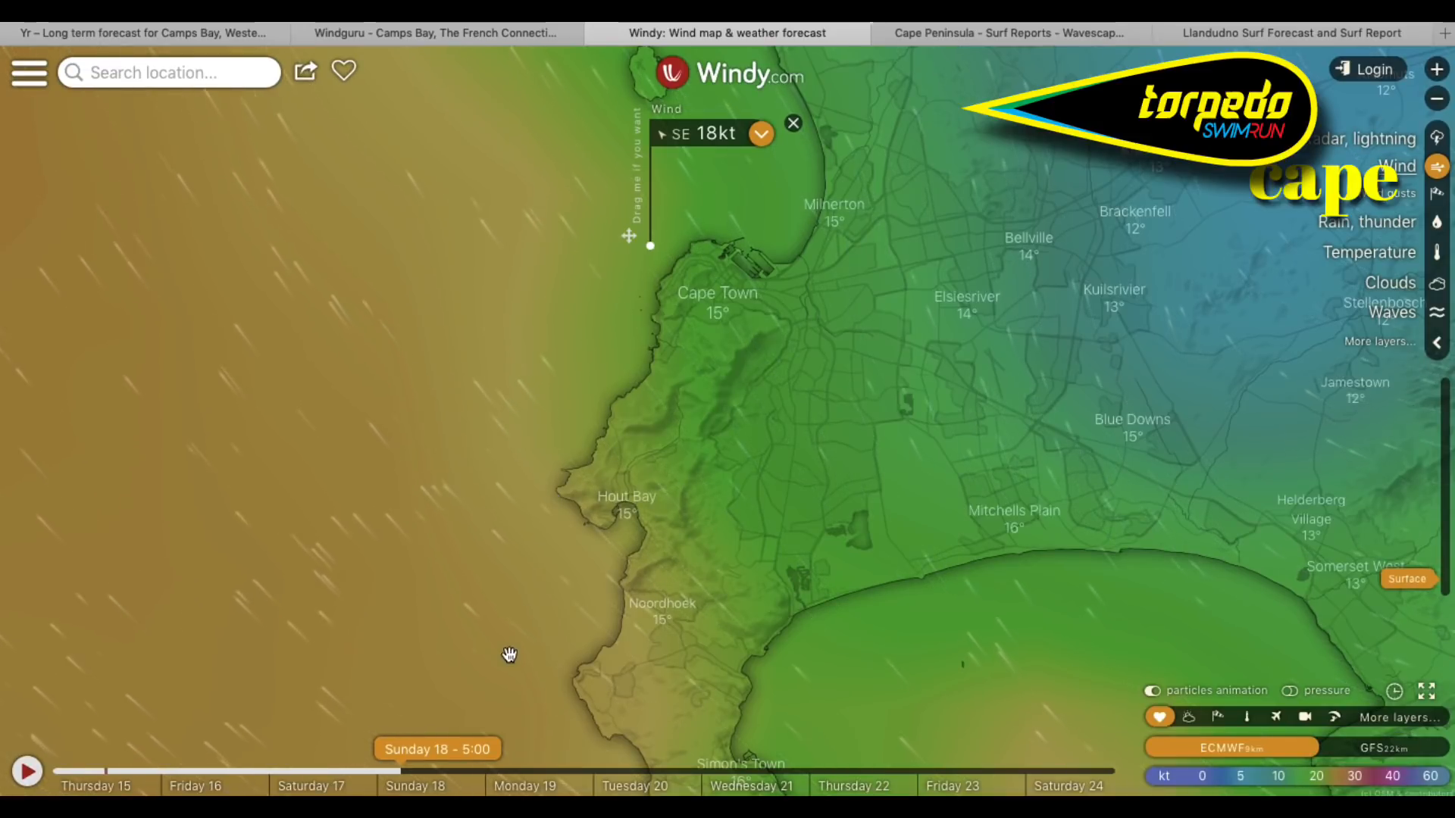
pyautogui.moveTo(447, 749)
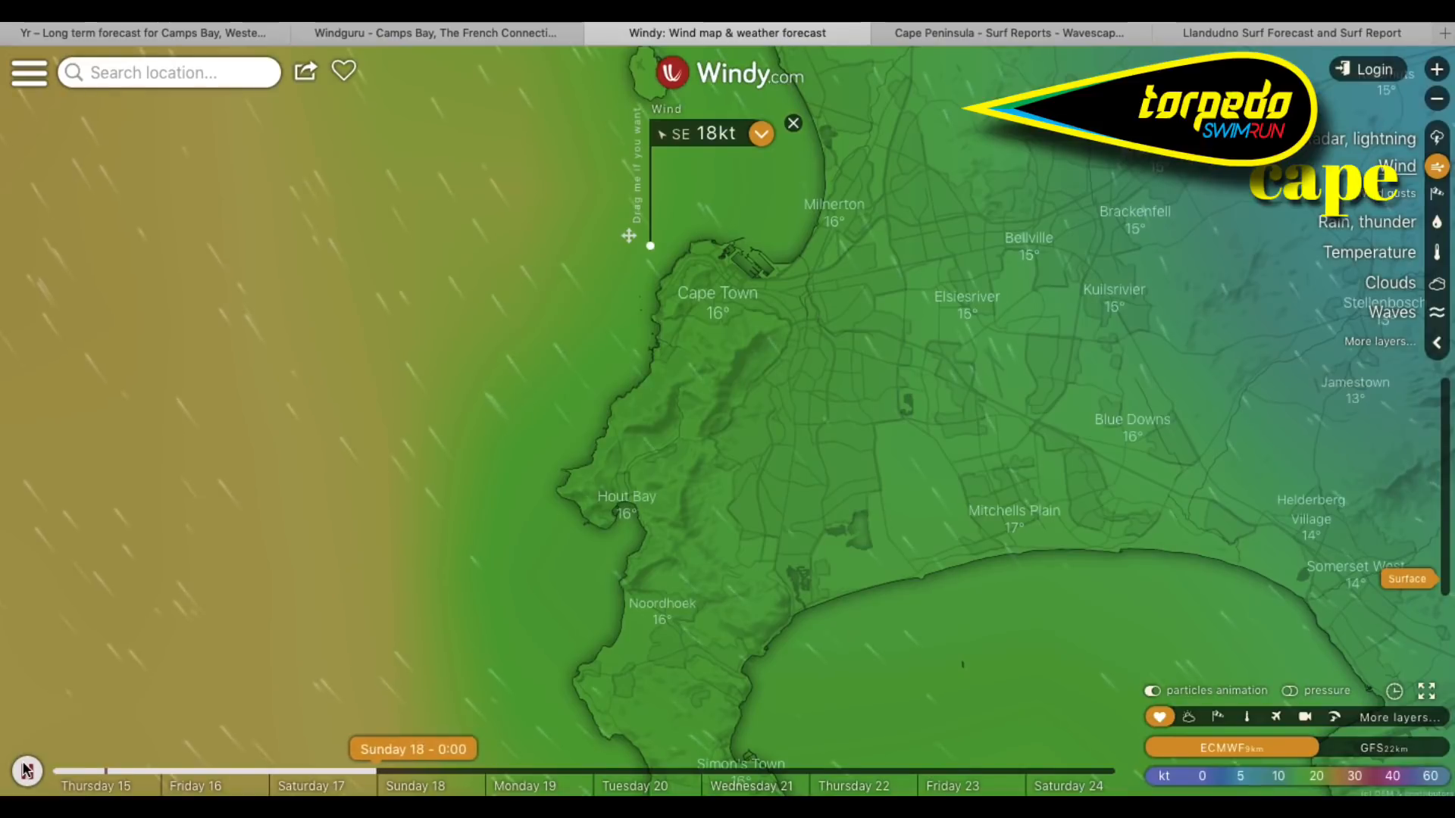
pyautogui.click(418, 769)
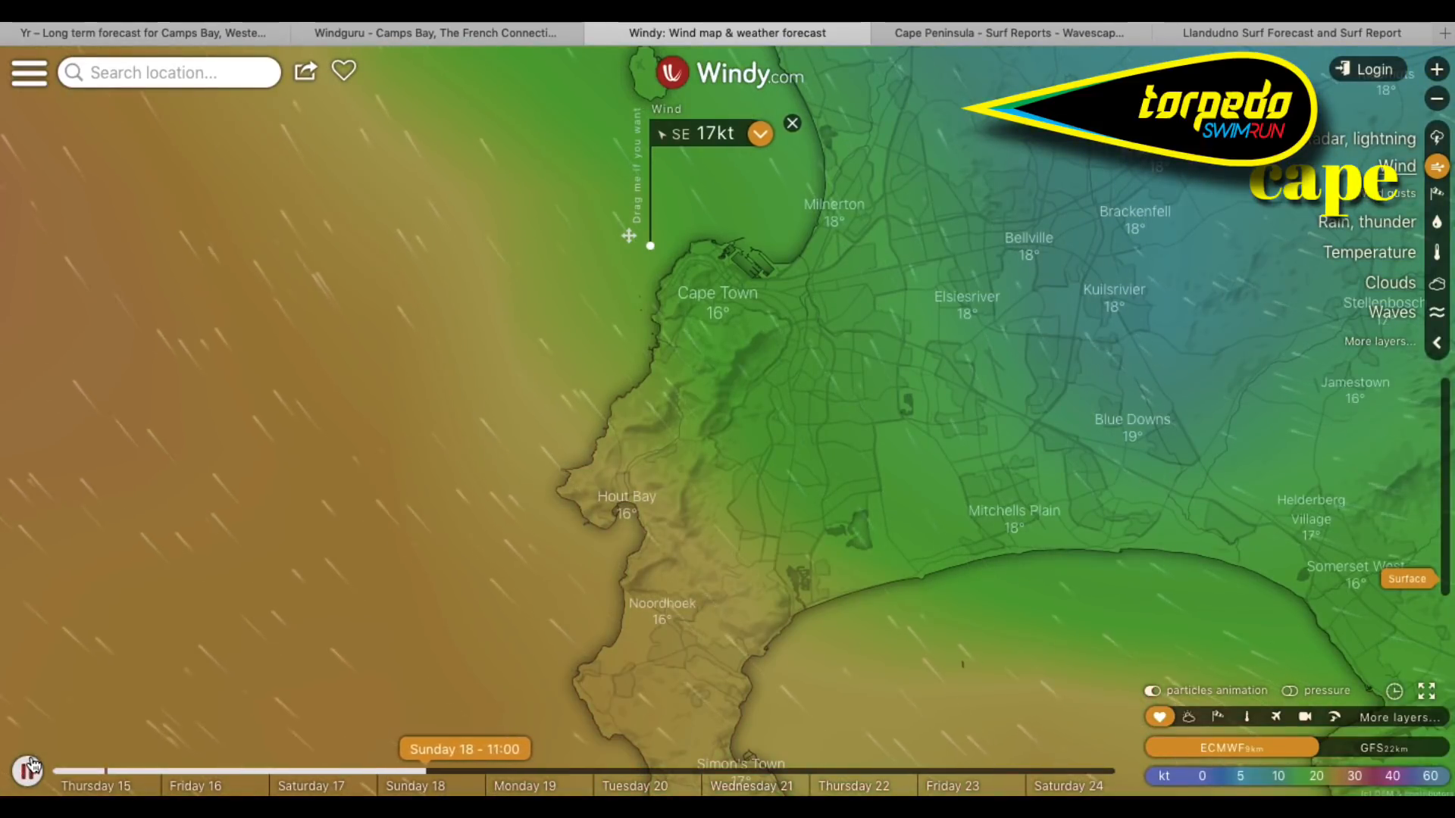
pyautogui.click(25, 749)
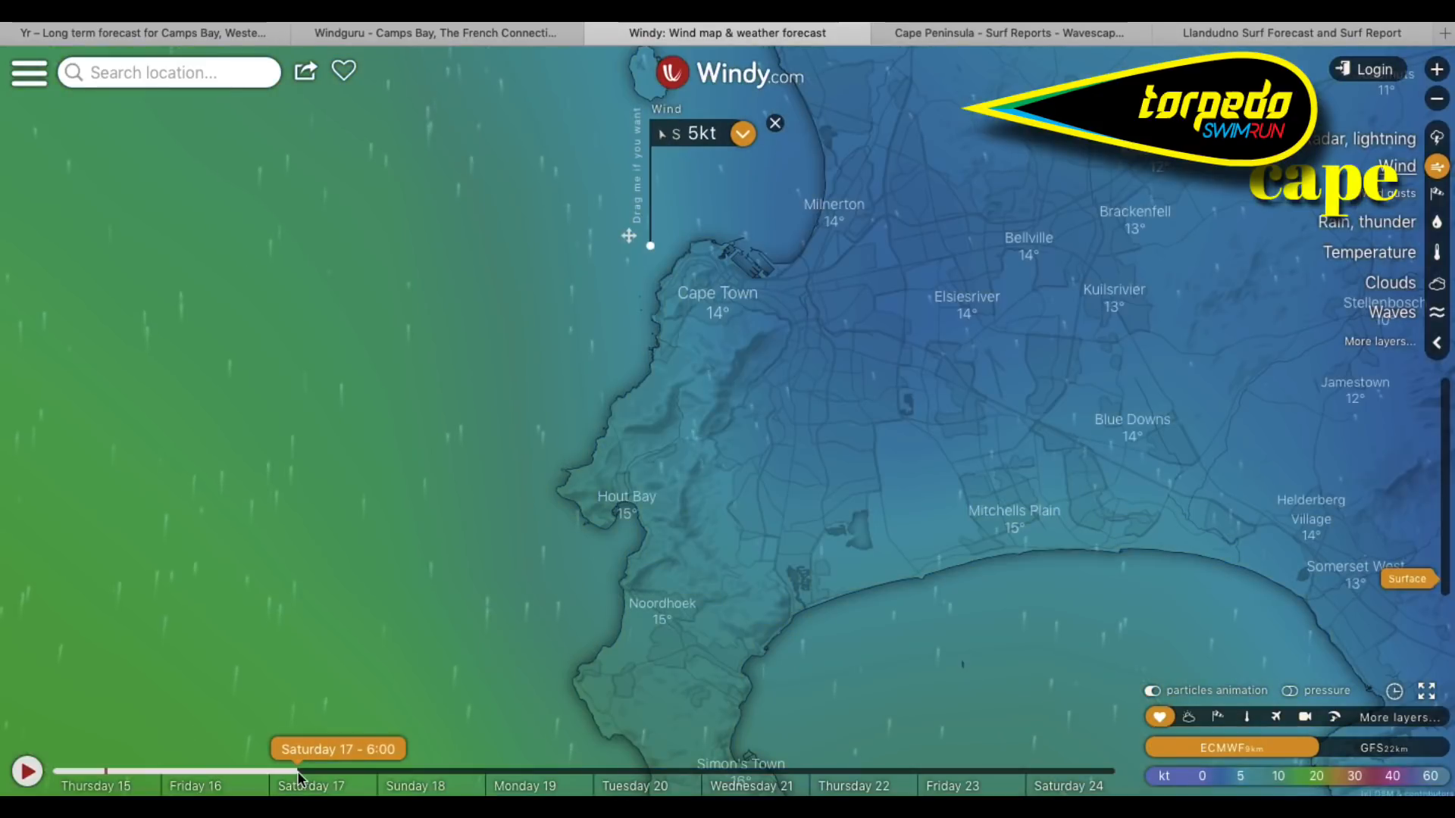
pyautogui.moveTo(318, 785)
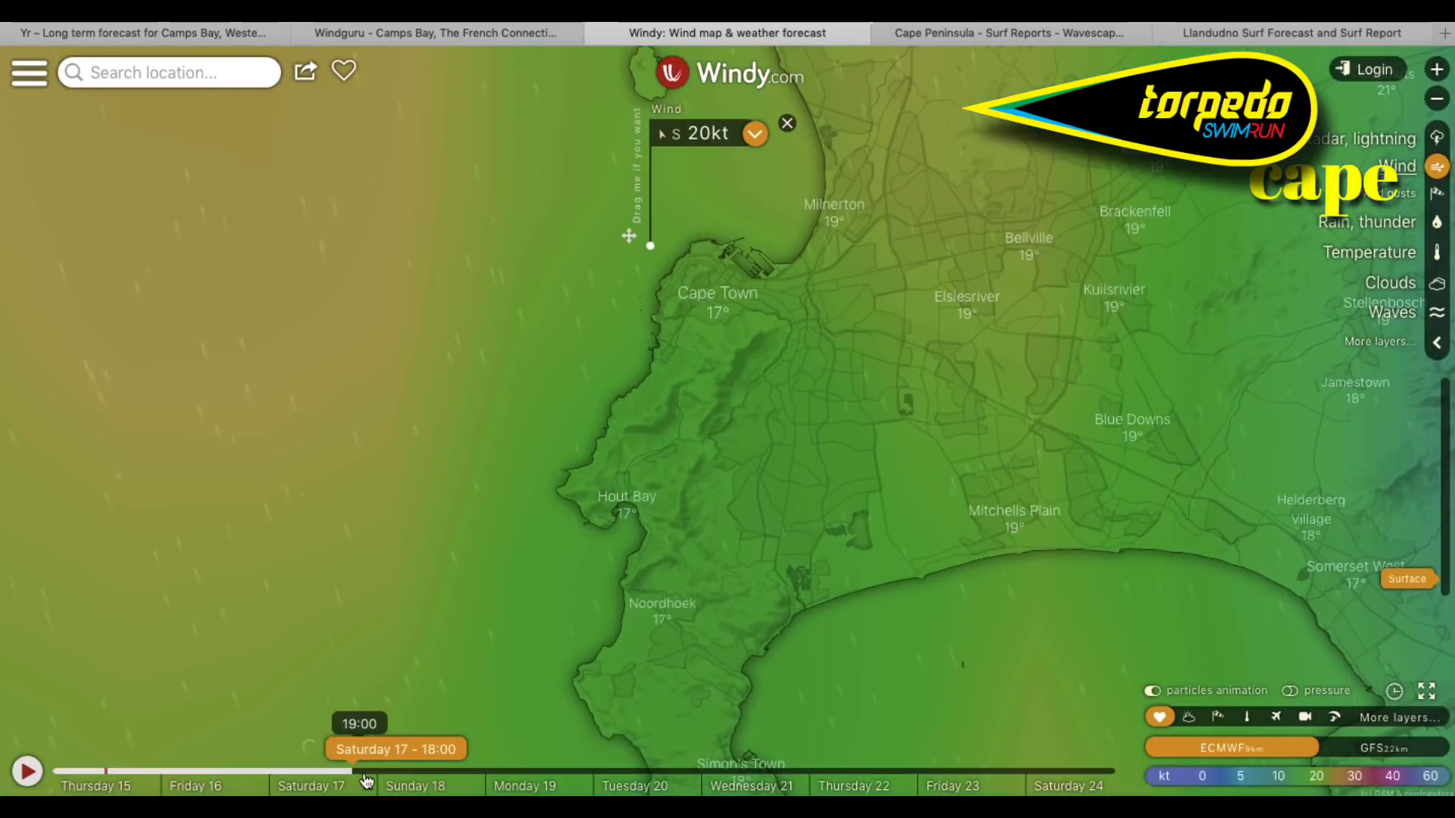
pyautogui.click(400, 771)
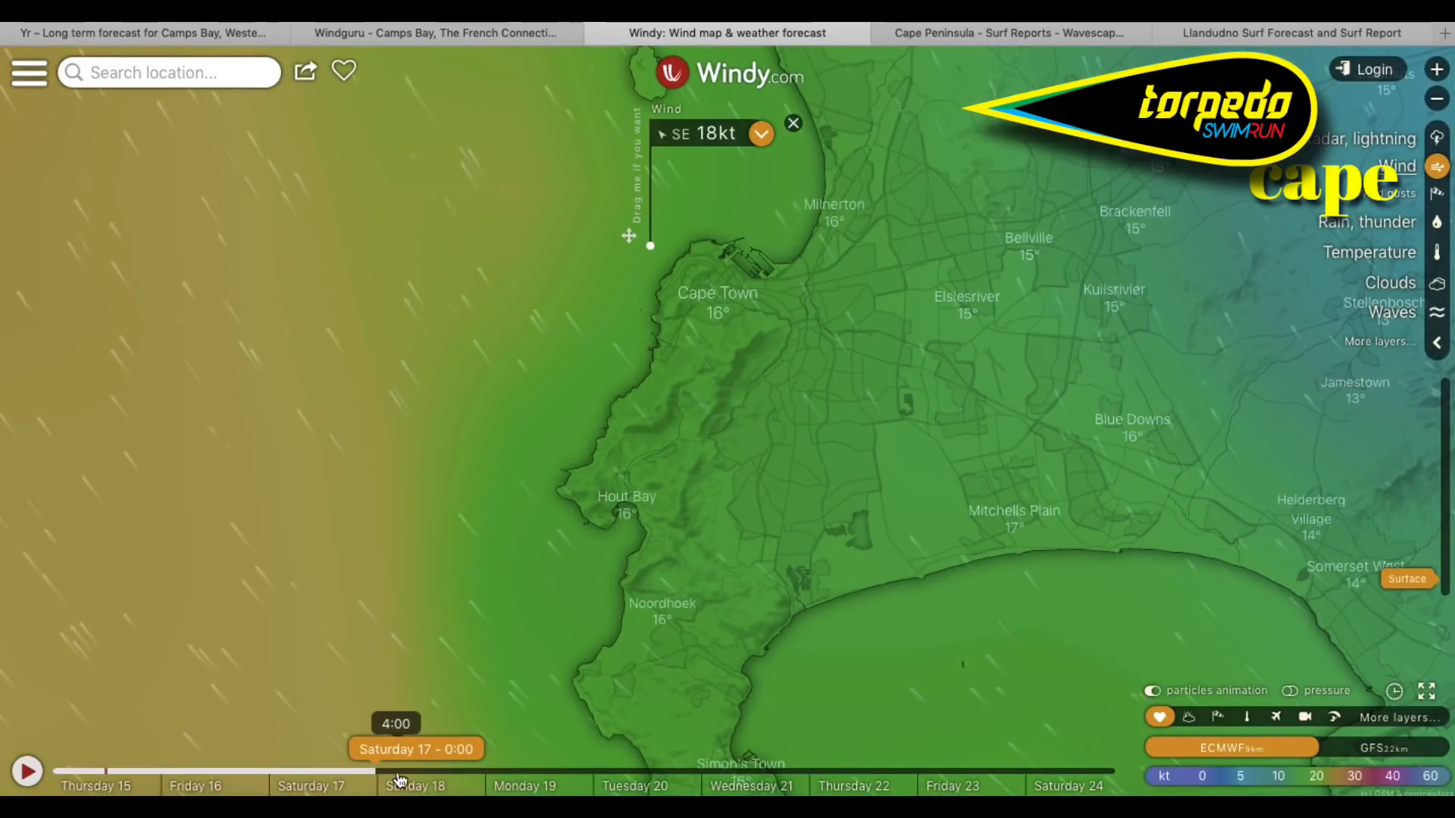
pyautogui.click(415, 772)
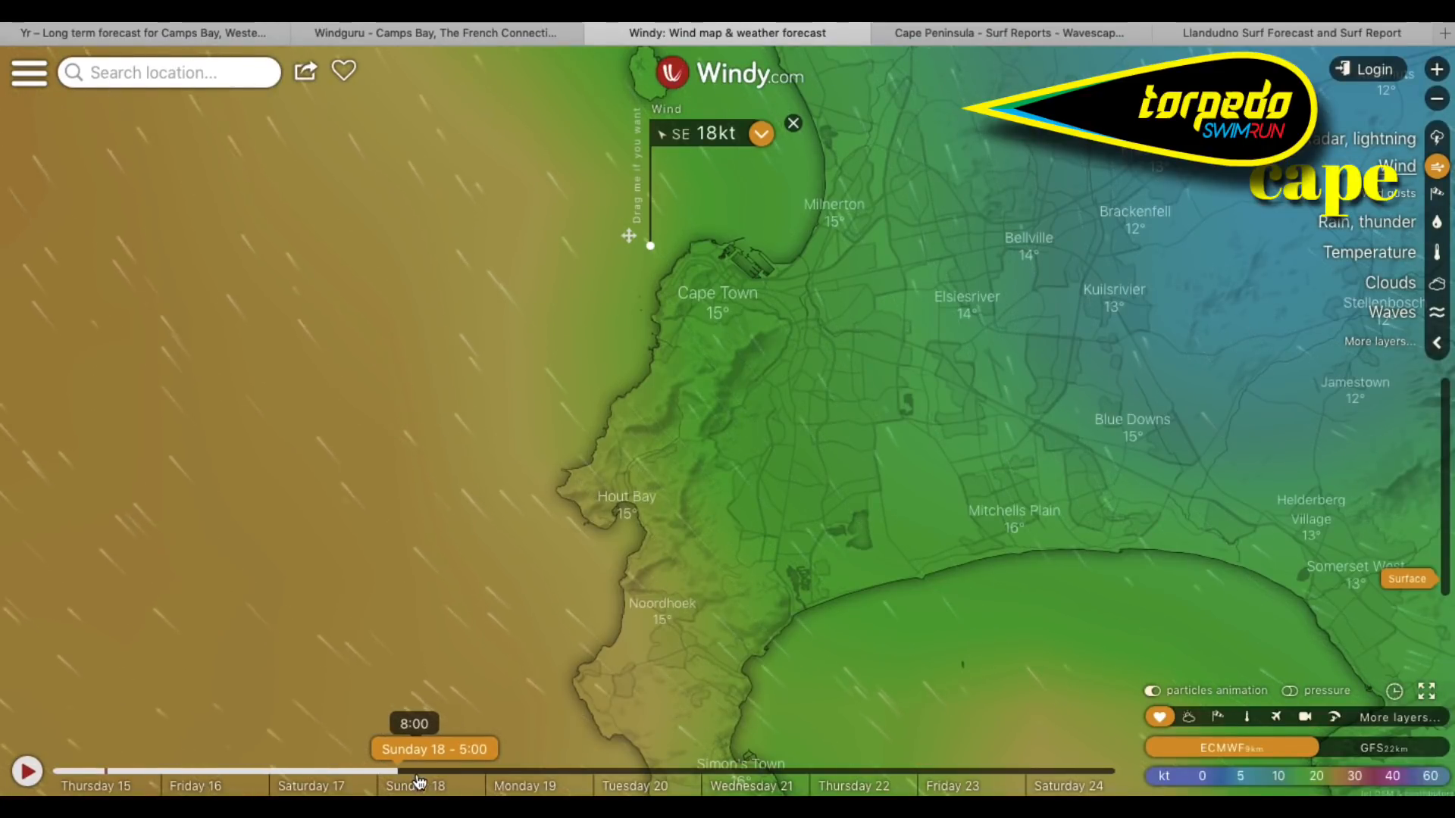
pyautogui.click(418, 771)
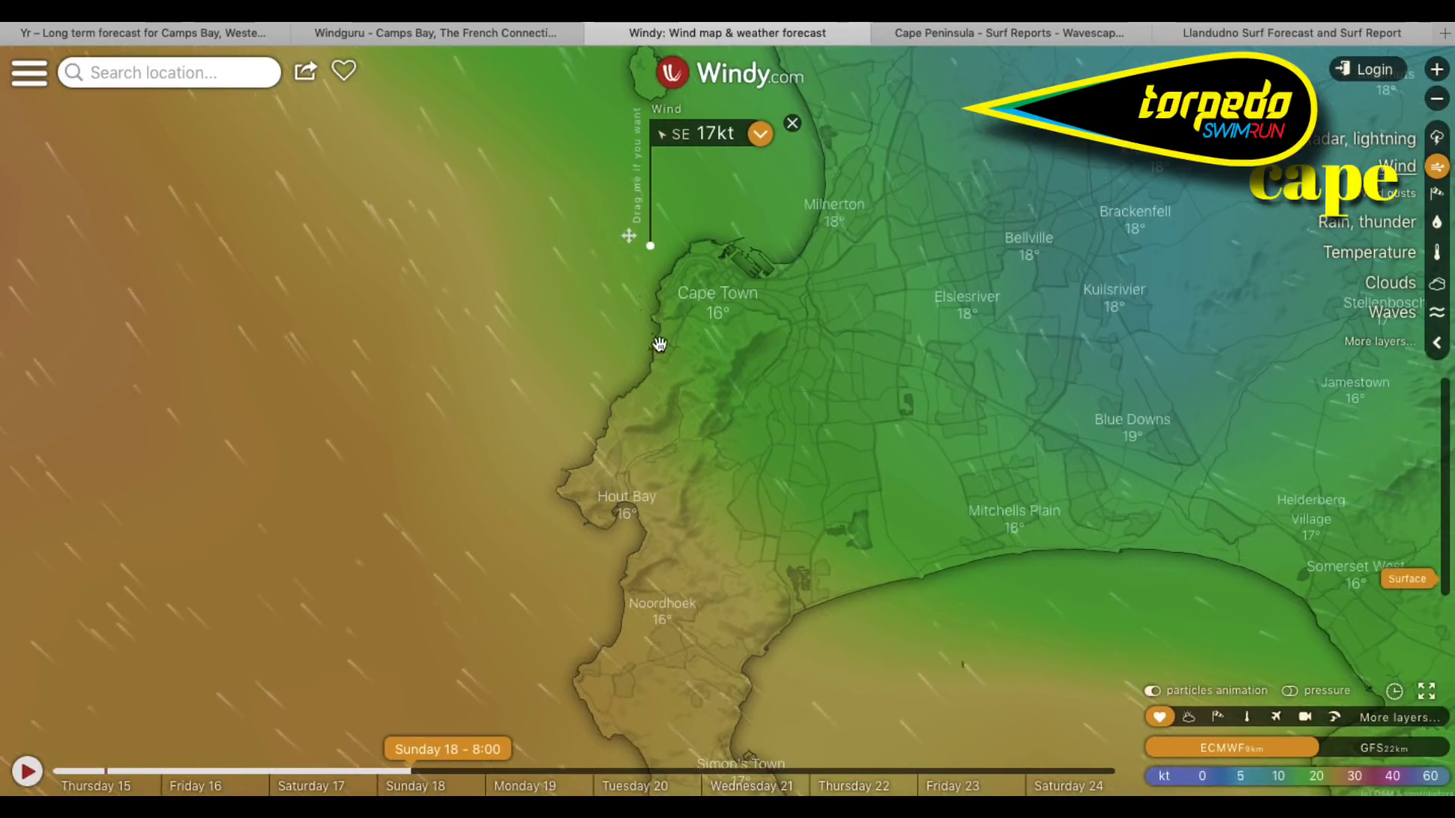
pyautogui.moveTo(635, 443)
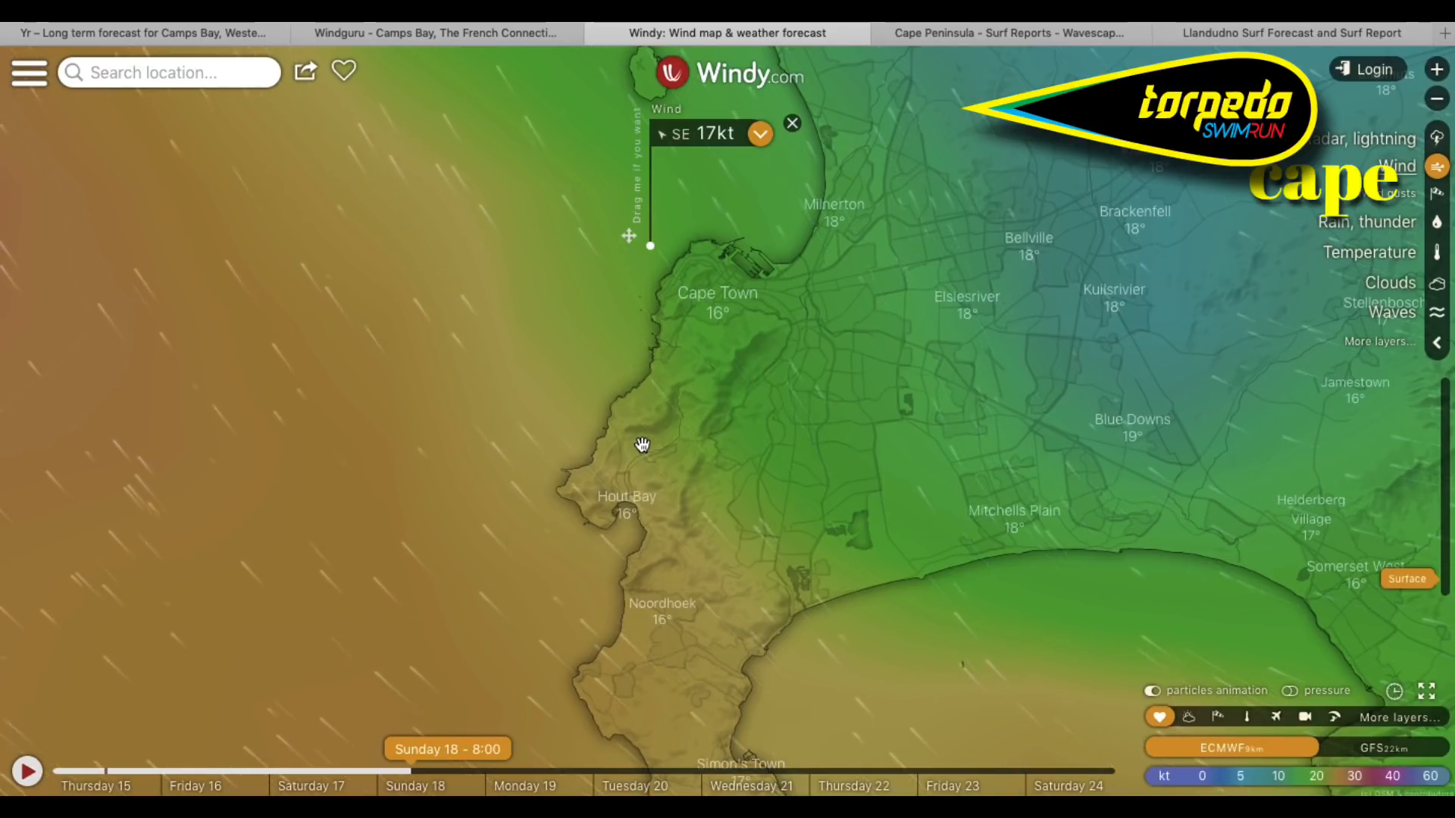
pyautogui.moveTo(1207, 34)
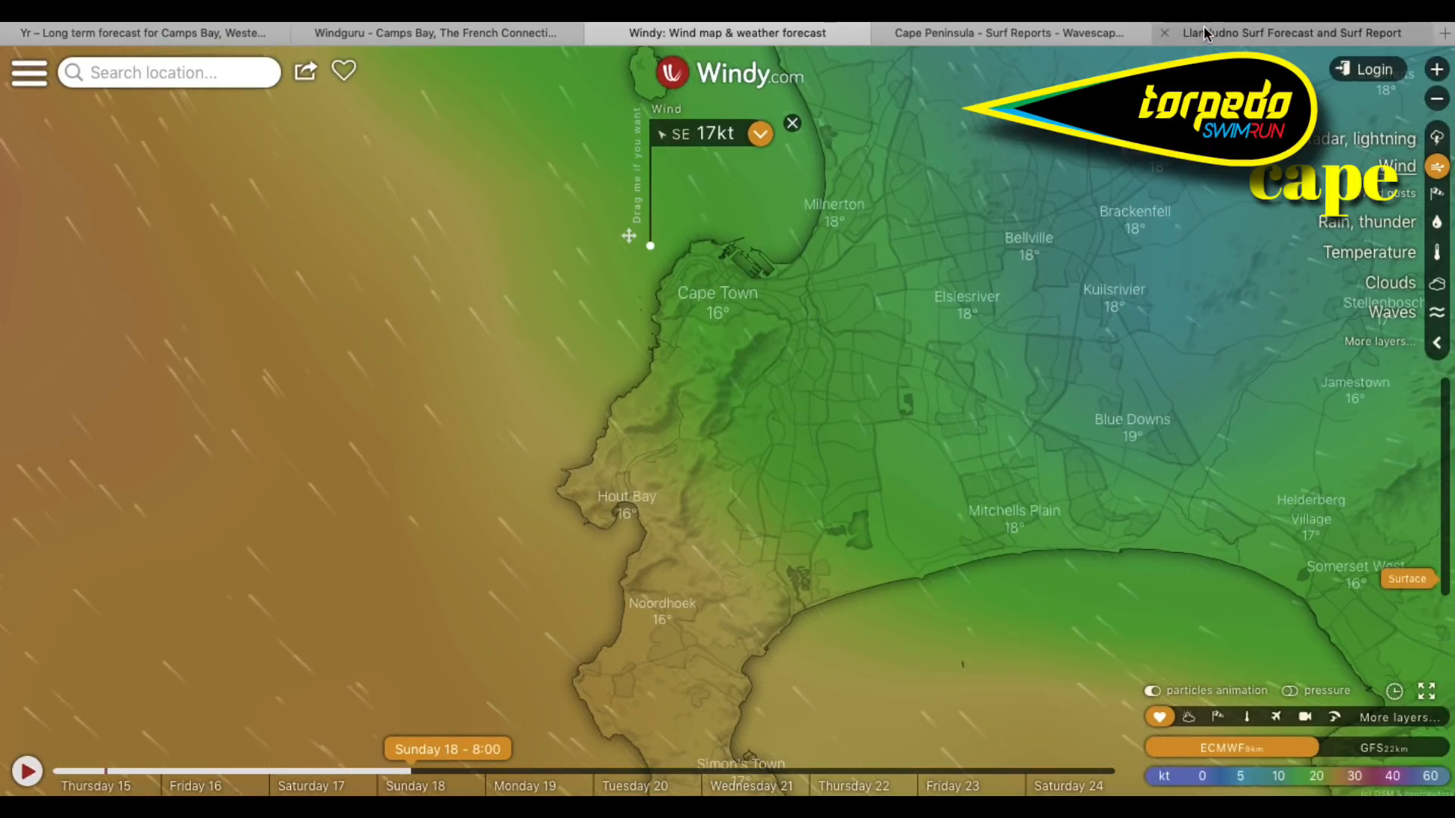
# - Show the Llandudno 7-day table with star ratings, swell, wind and Hout Bay tides
pyautogui.click(1289, 33)
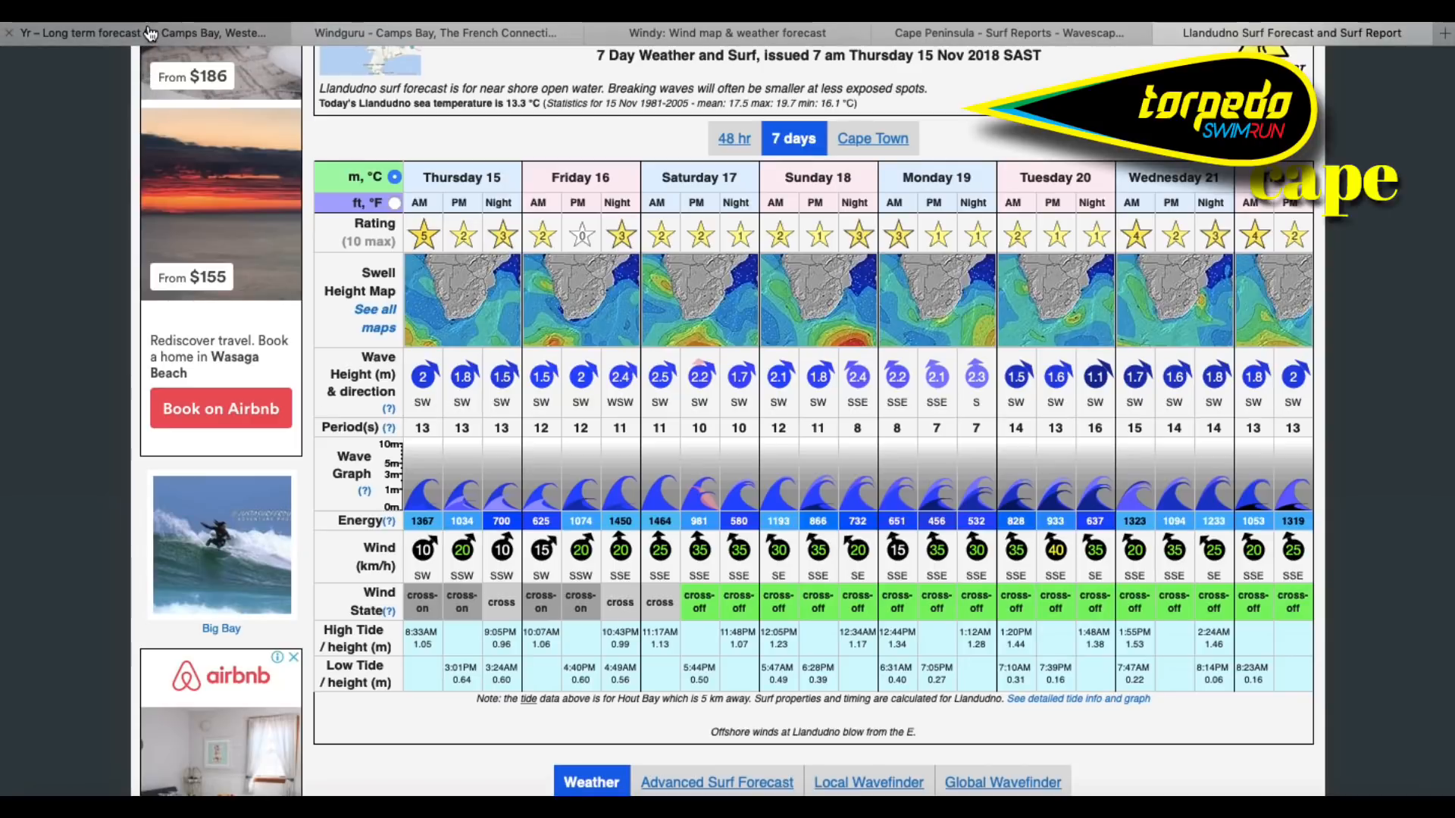
# - Show Yr's Camps Bay forecast covering Saturday 17 to Wednesday 21
pyautogui.click(139, 33)
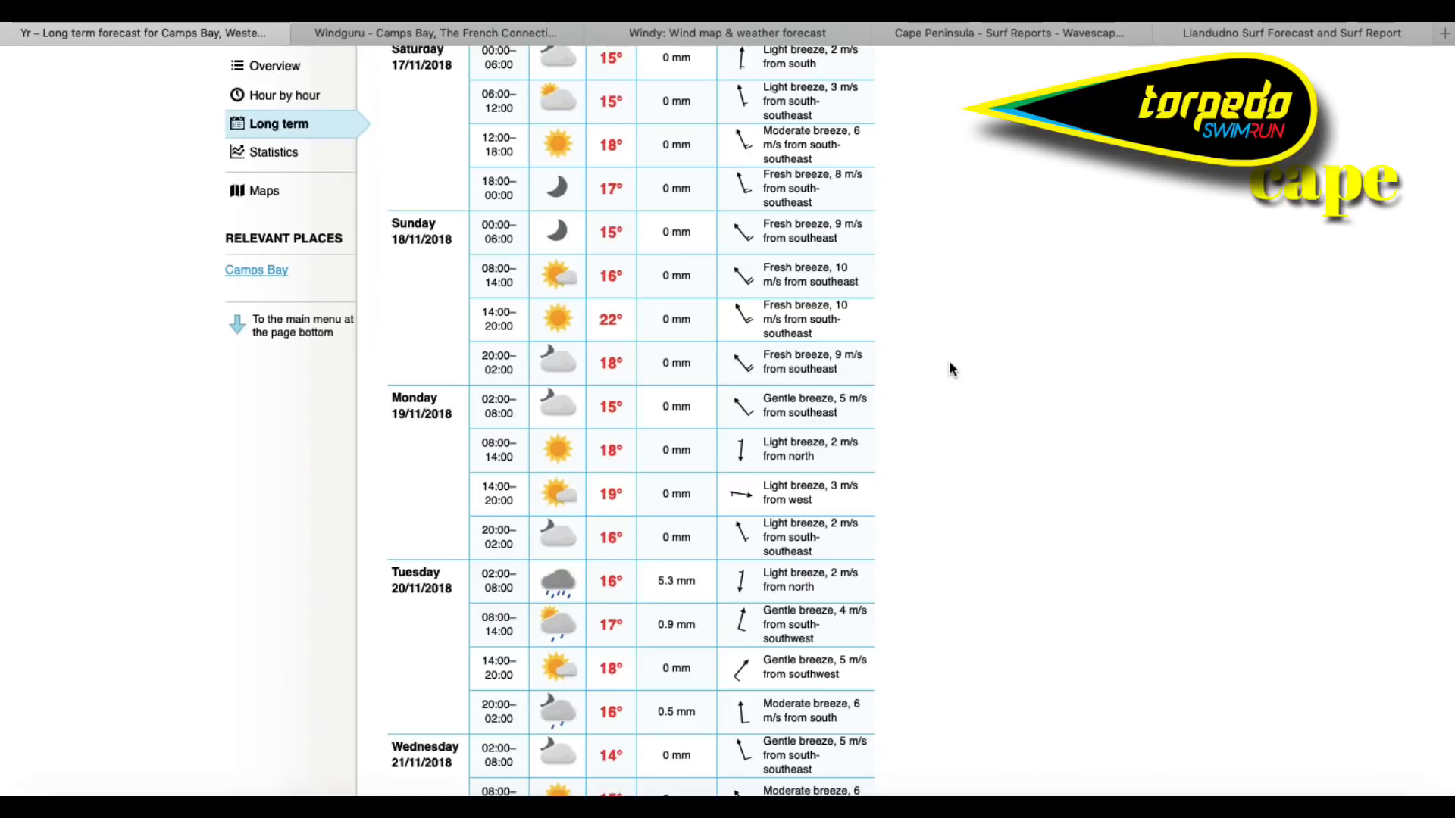
pyautogui.moveTo(942, 344)
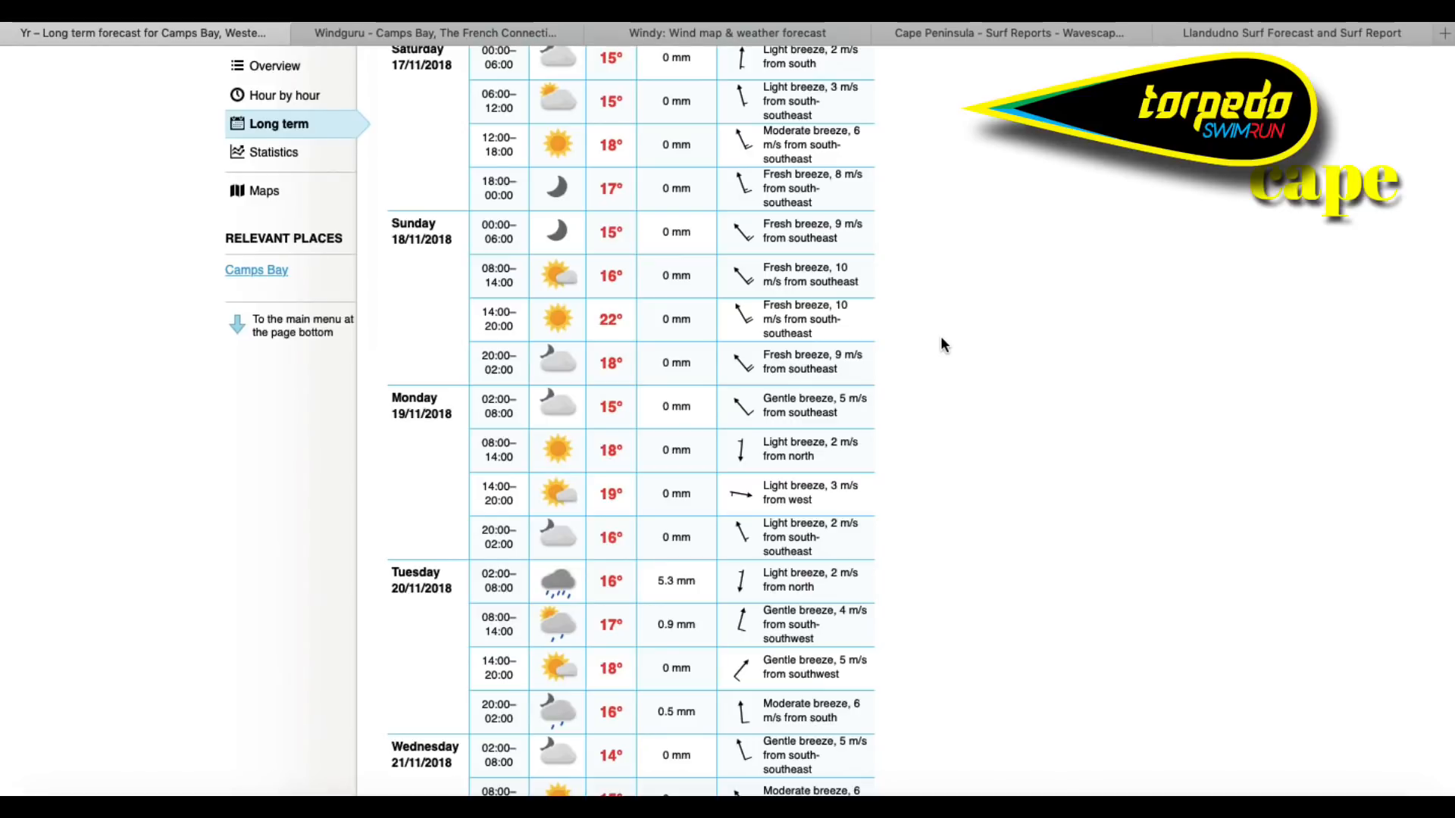